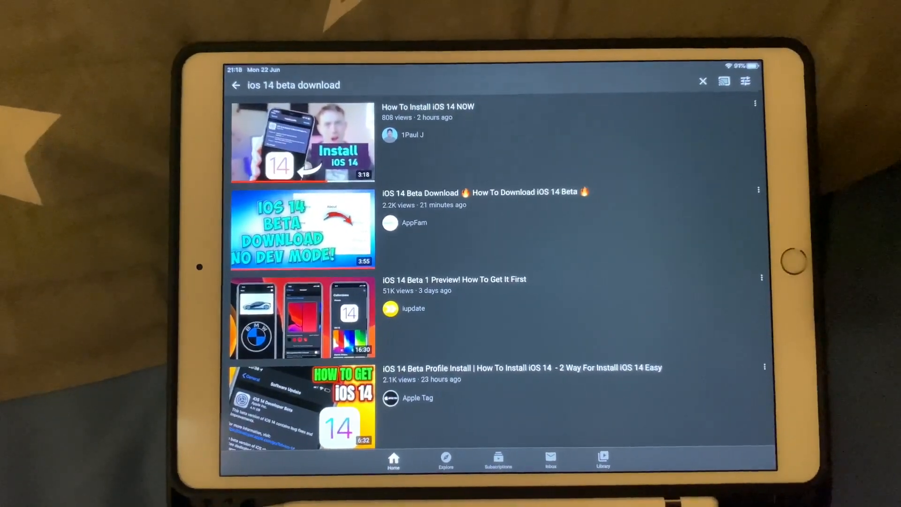
pyautogui.scroll(-3)
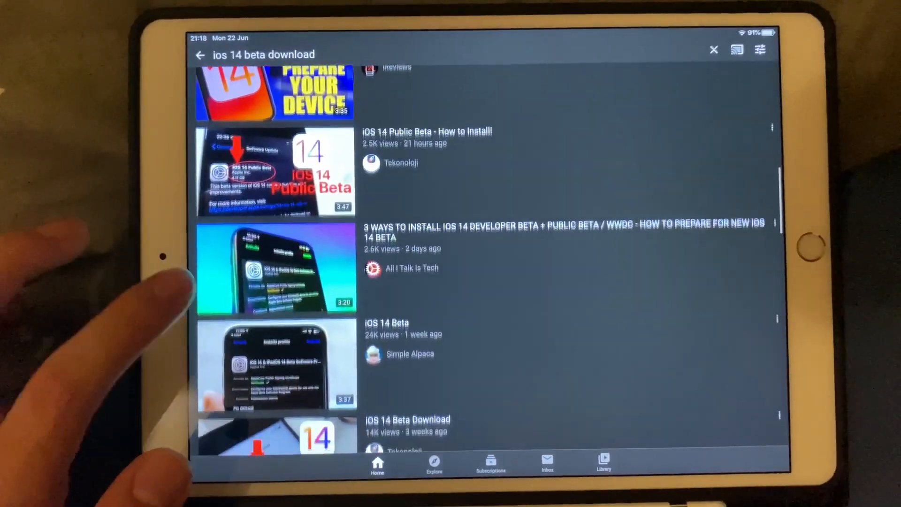
pyautogui.scroll(-3)
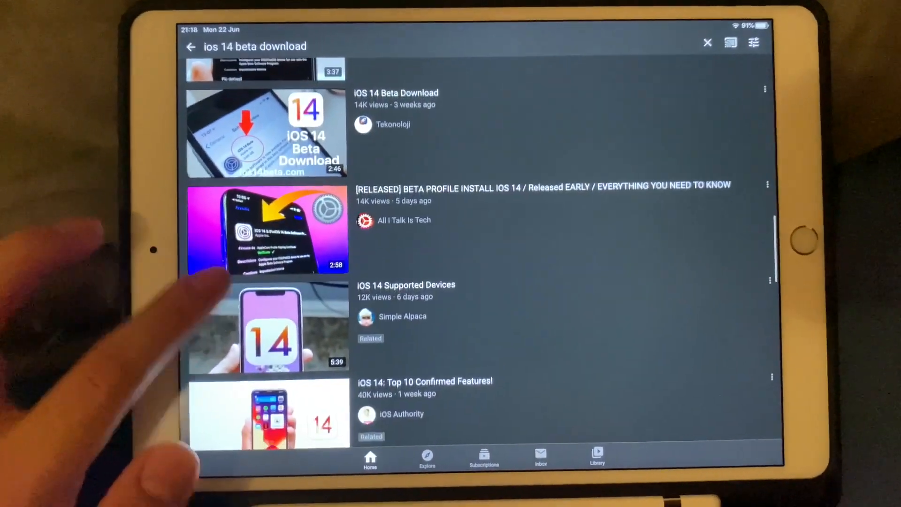
pyautogui.scroll(-3)
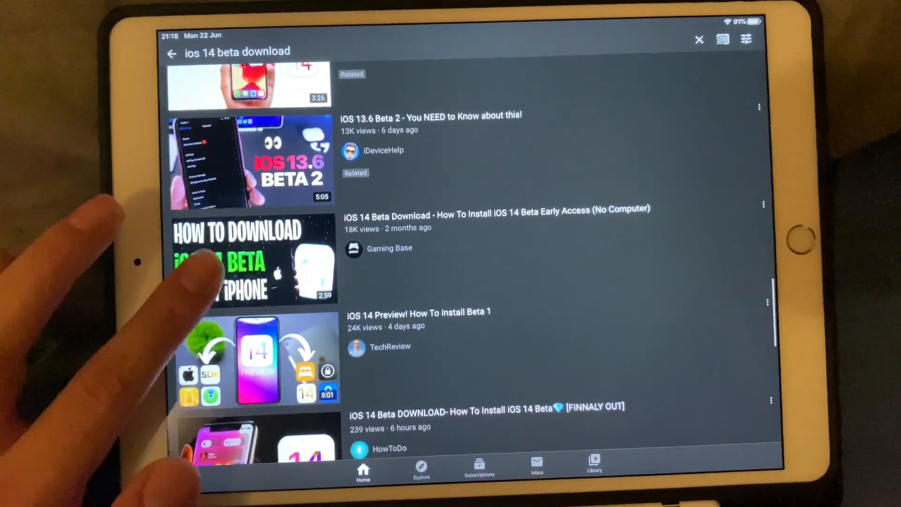
pyautogui.scroll(-3)
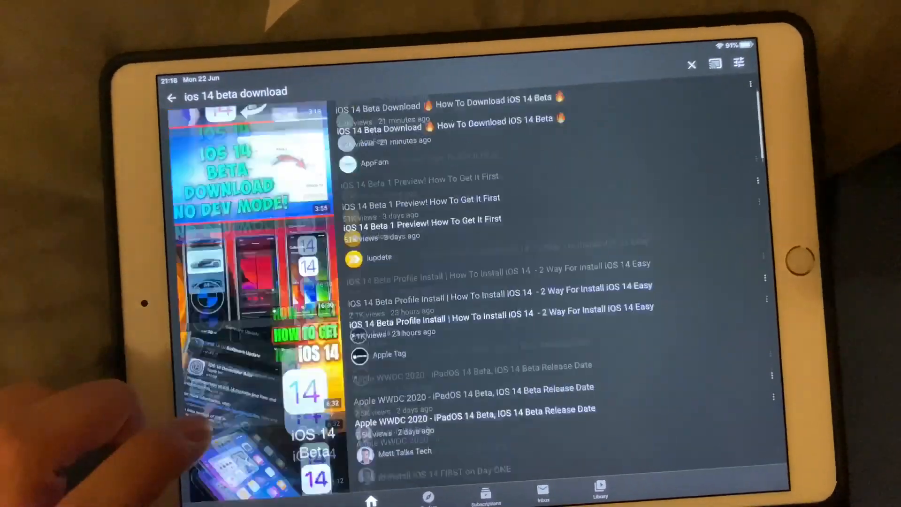